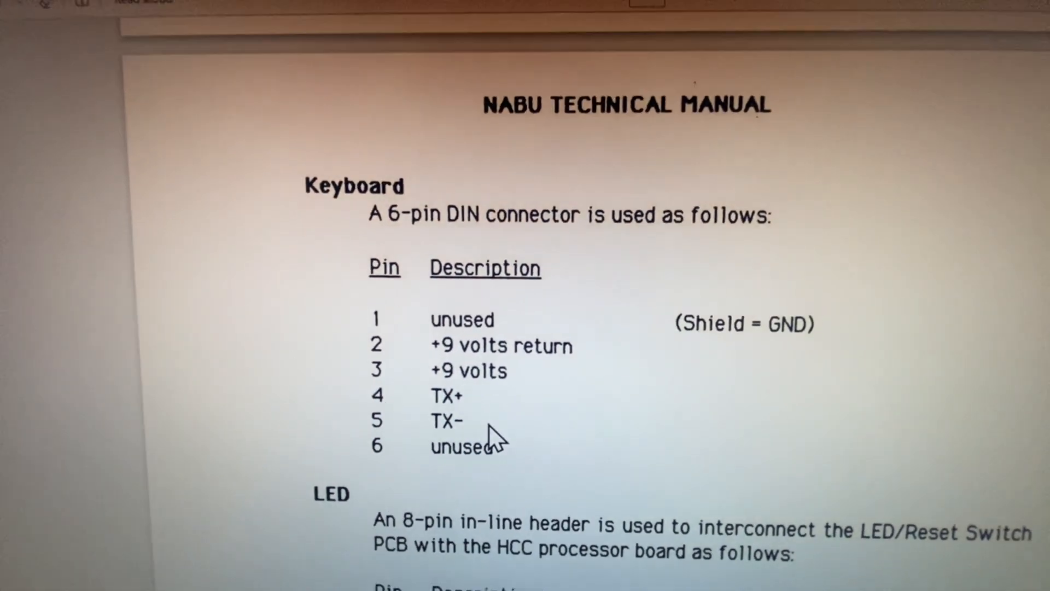
{"action": "scroll", "scroll_direction": "down", "scroll_amount": 3}
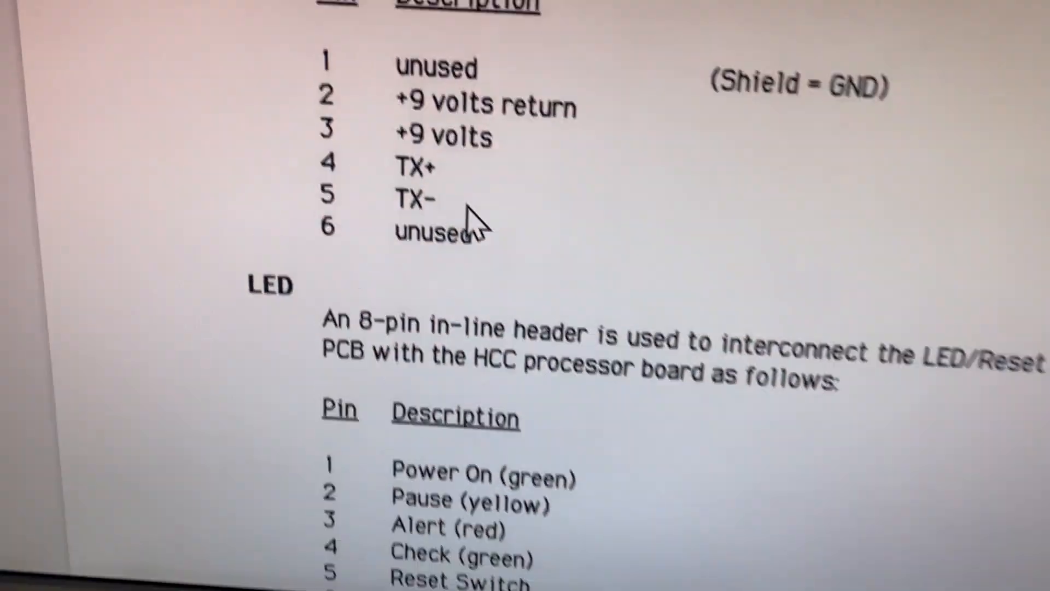